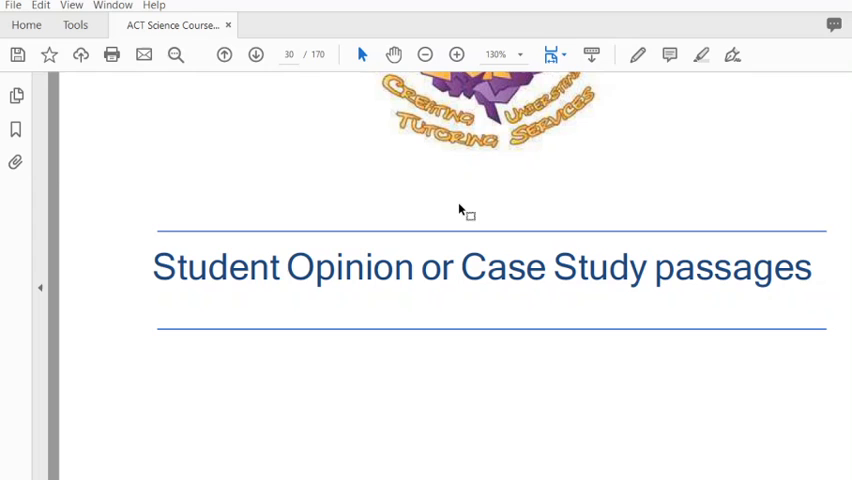
# Page down through the Student Opinion or Case Study tips to the final similarities-and-differences bullet
pyautogui.scroll(-3)
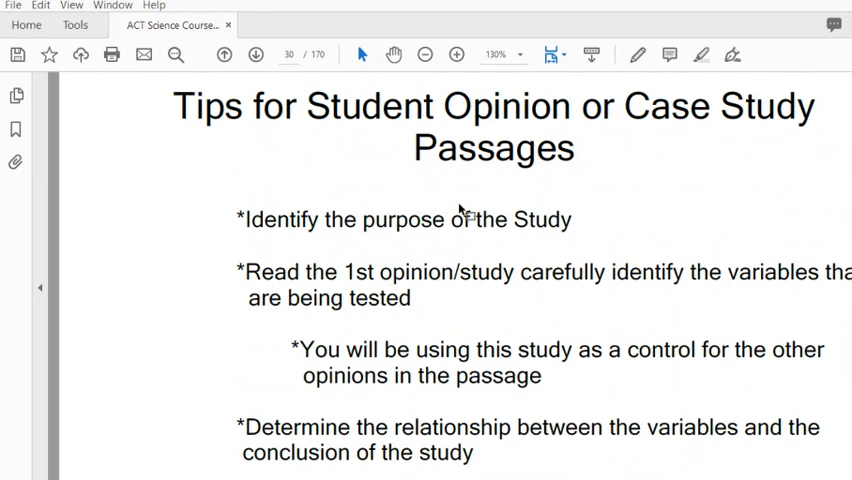
pyautogui.click(256, 54)
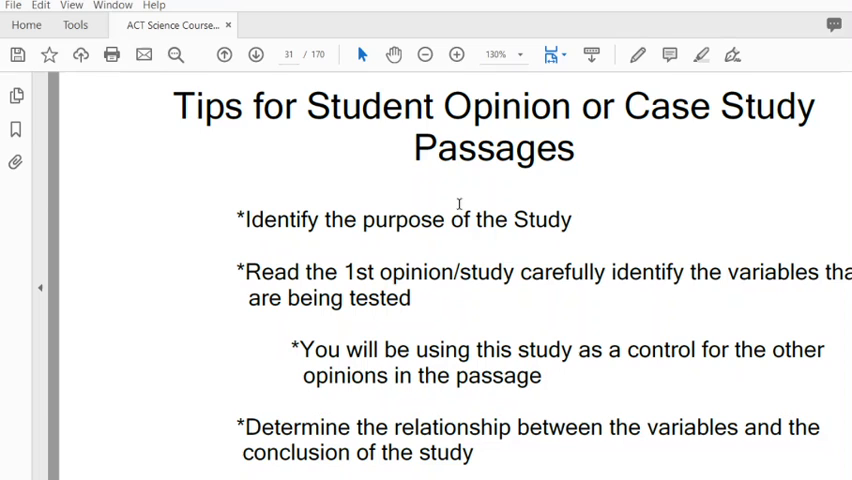
pyautogui.scroll(-3)
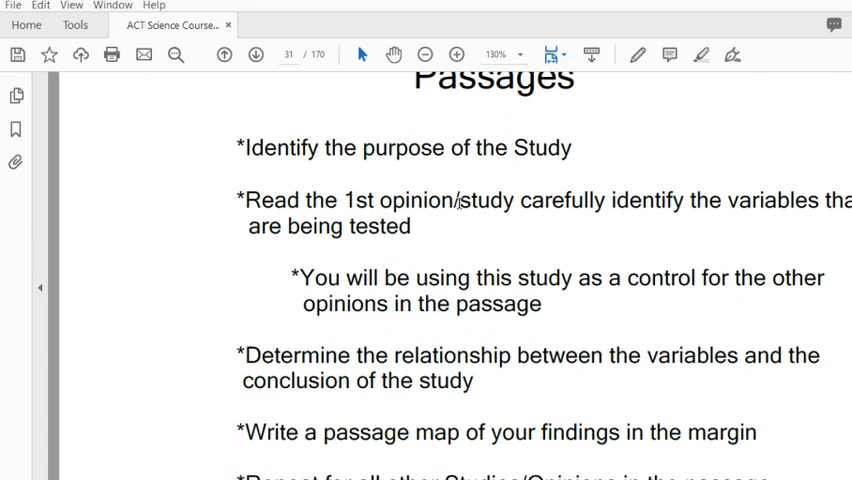
pyautogui.scroll(-3)
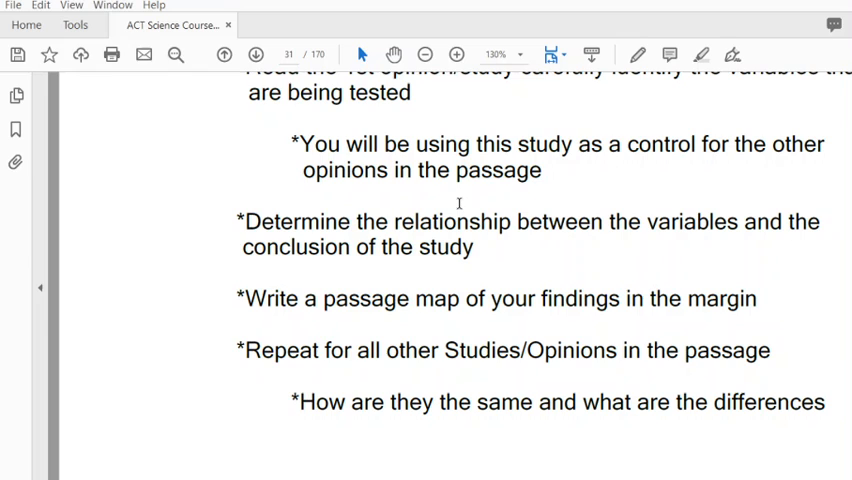
pyautogui.scroll(-3)
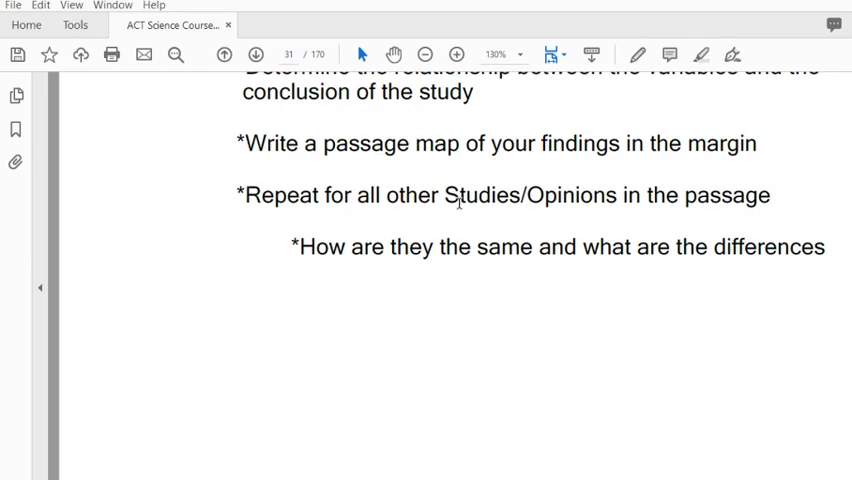
pyautogui.scroll(-3)
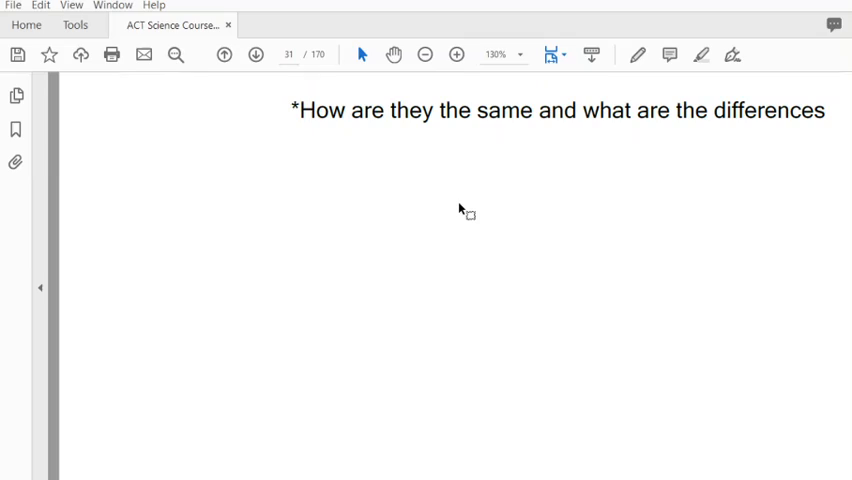
pyautogui.scroll(-3)
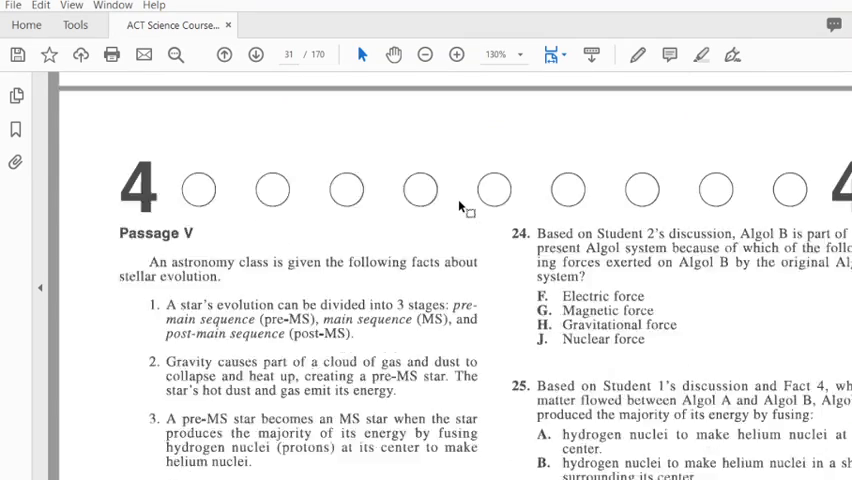
pyautogui.scroll(-3)
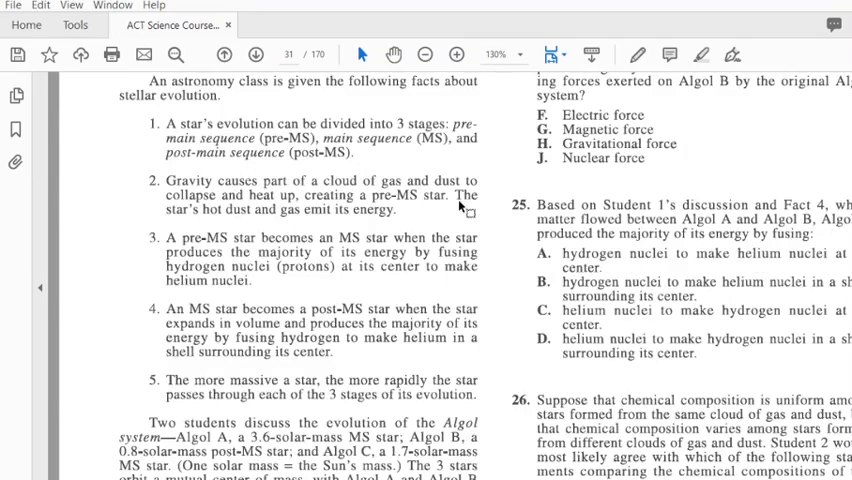
pyautogui.scroll(-3)
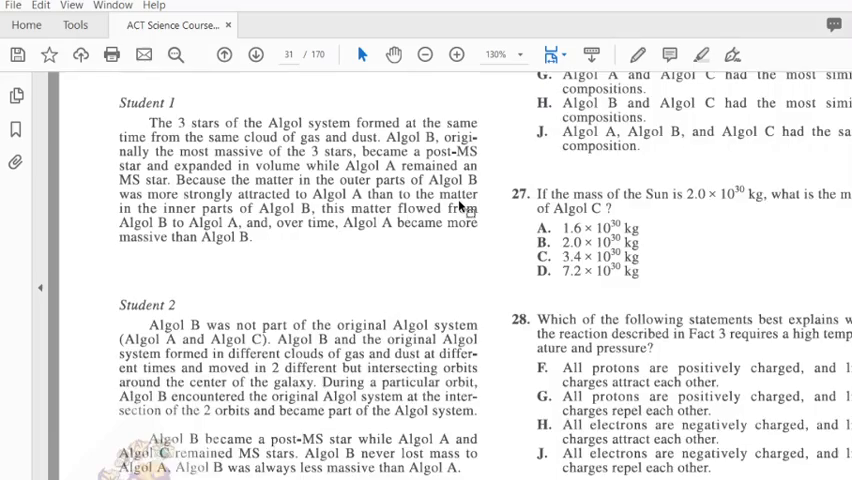
pyautogui.scroll(3)
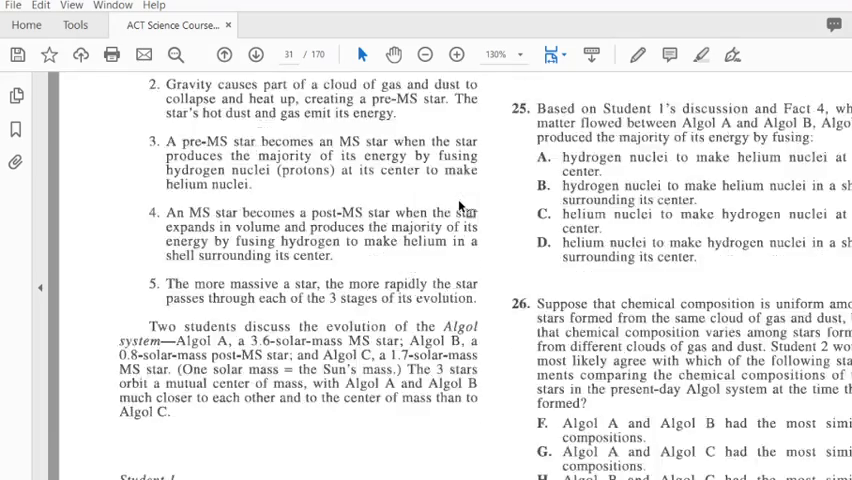
pyautogui.scroll(3)
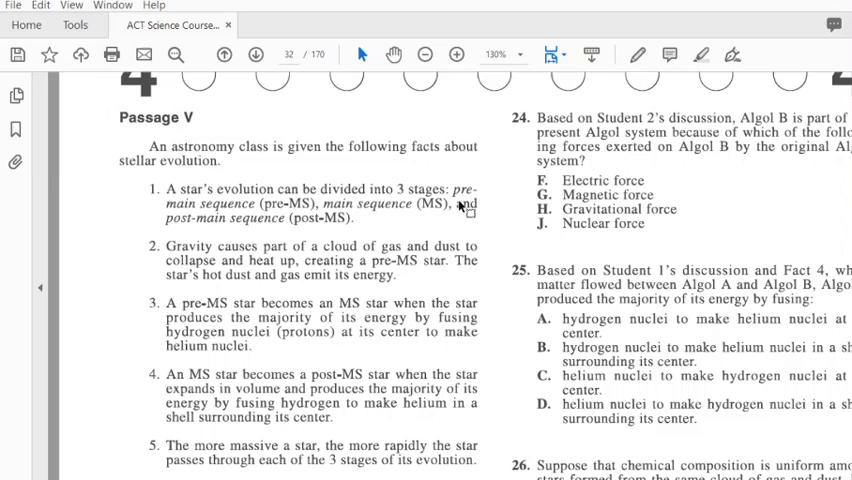
pyautogui.moveTo(236, 160)
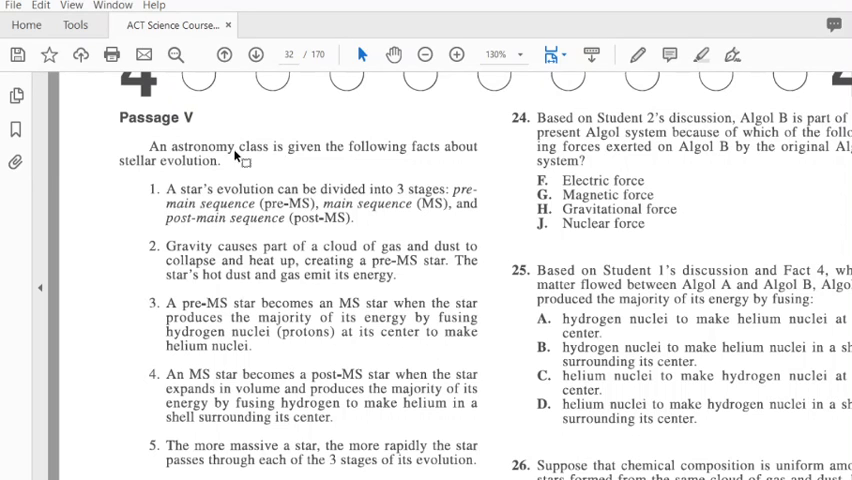
pyautogui.moveTo(196, 286)
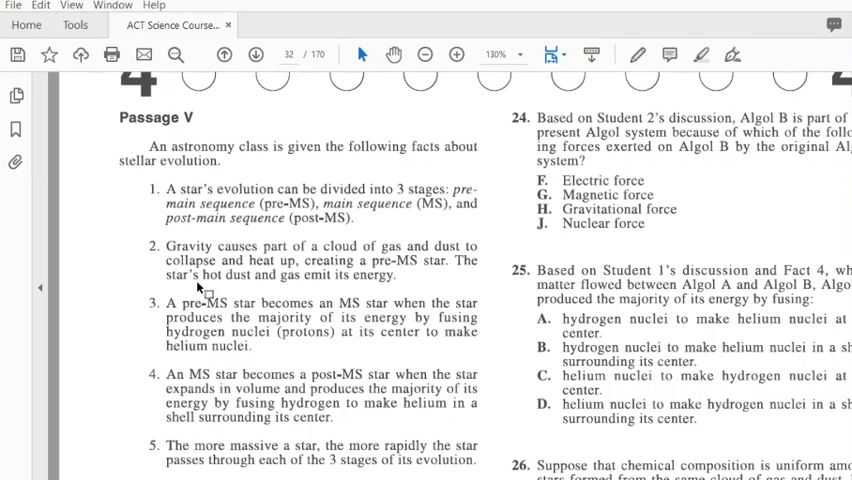
pyautogui.moveTo(240, 364)
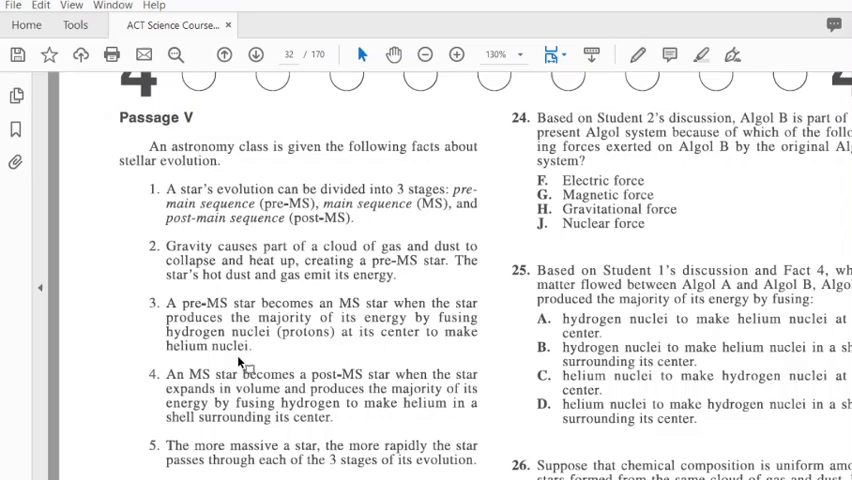
pyautogui.moveTo(268, 432)
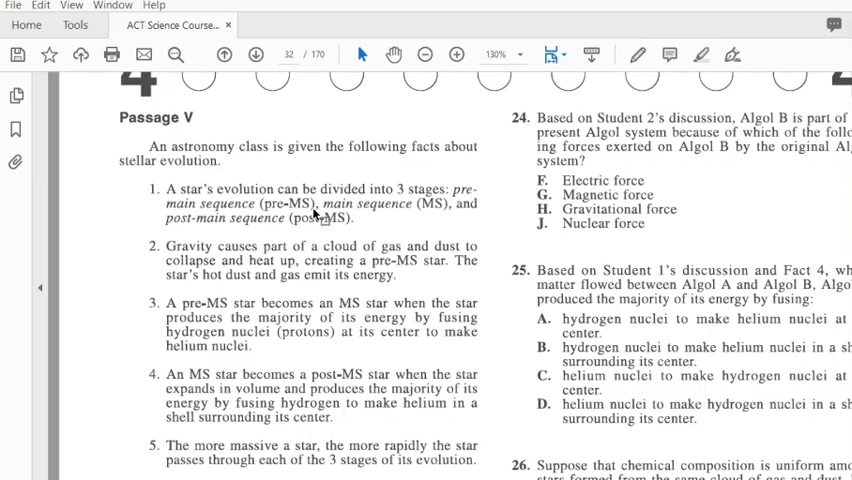
pyautogui.moveTo(230, 204)
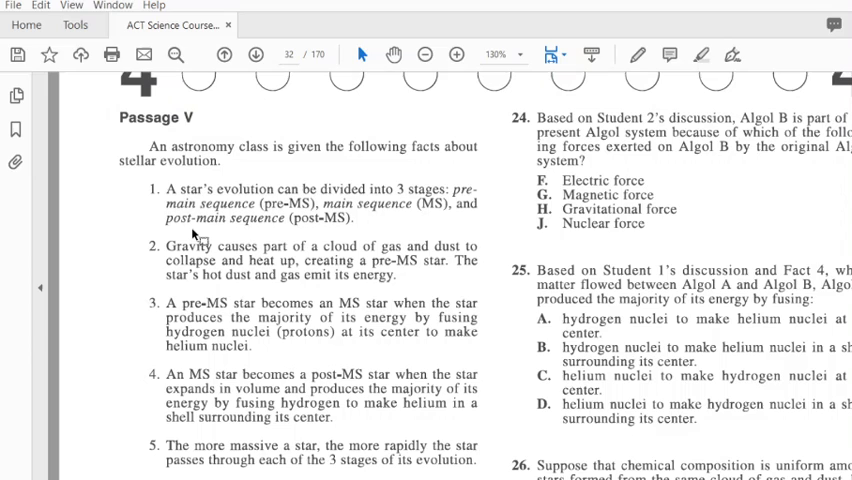
pyautogui.moveTo(438, 210)
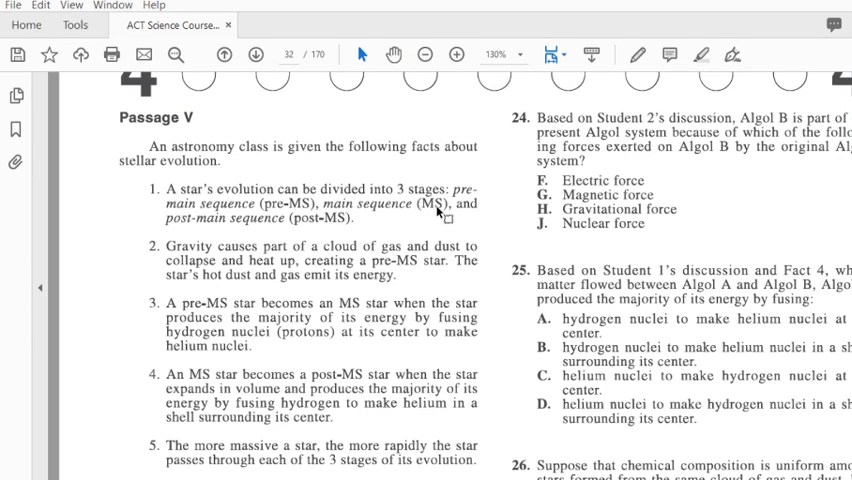
pyautogui.moveTo(398, 212)
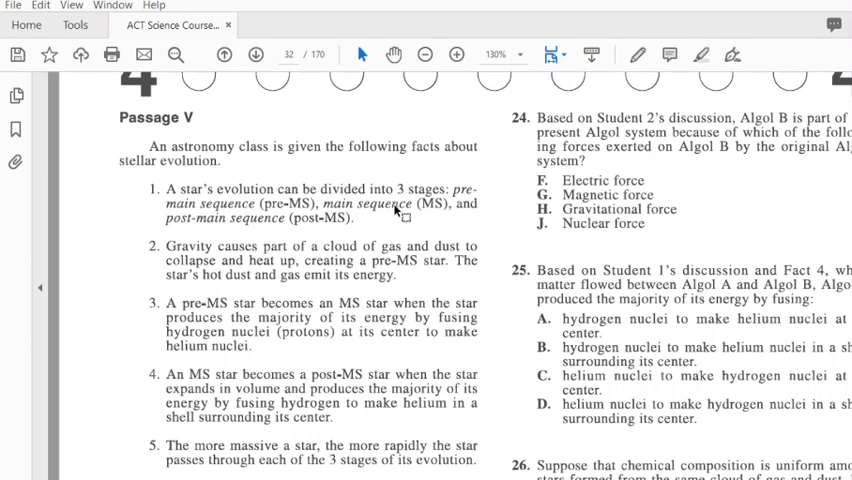
pyautogui.moveTo(326, 230)
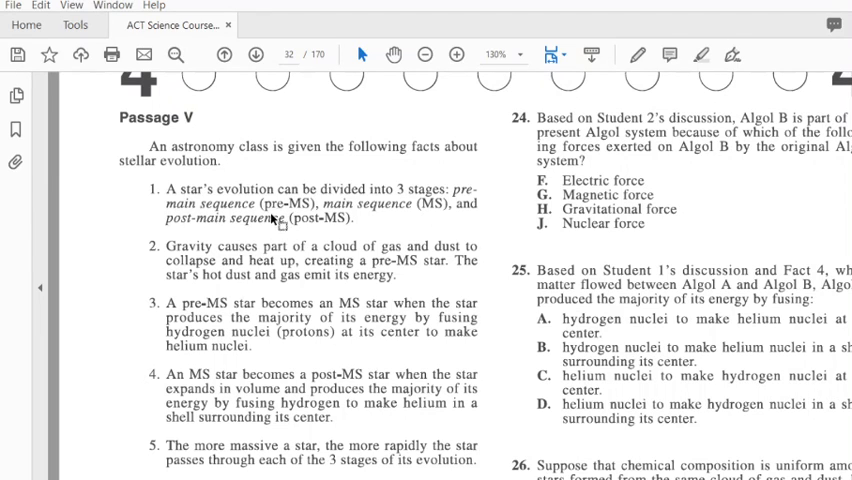
pyautogui.moveTo(292, 236)
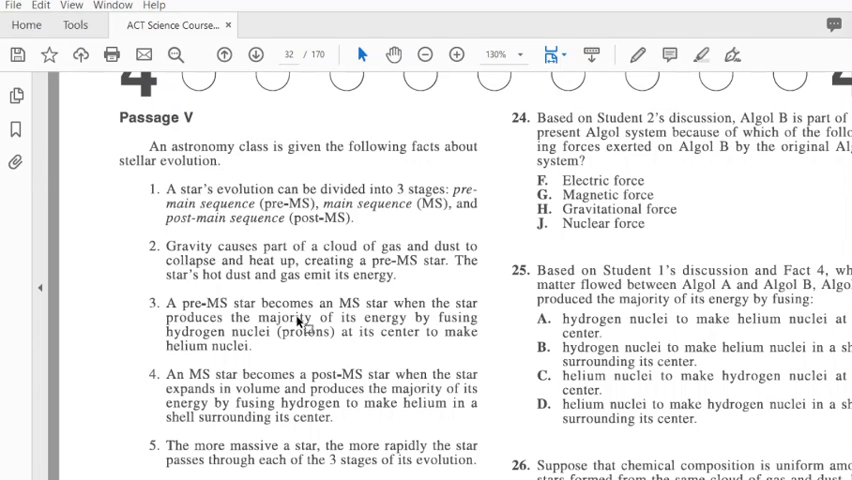
pyautogui.scroll(-3)
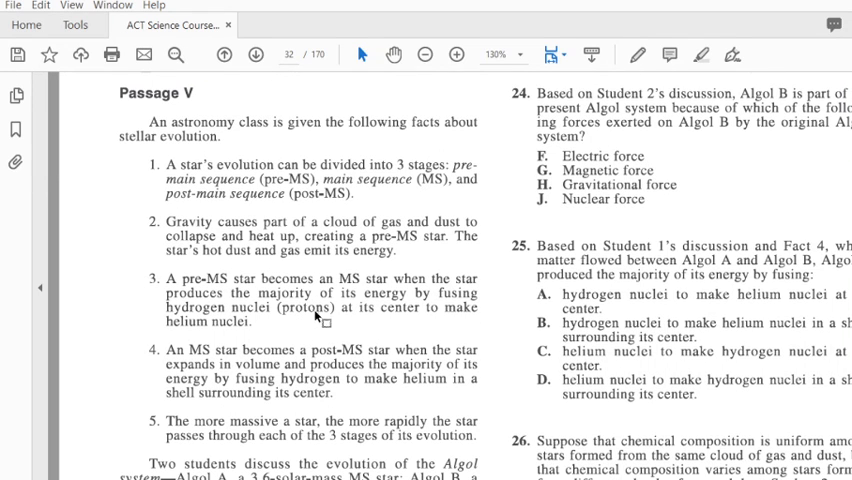
pyautogui.moveTo(138, 312)
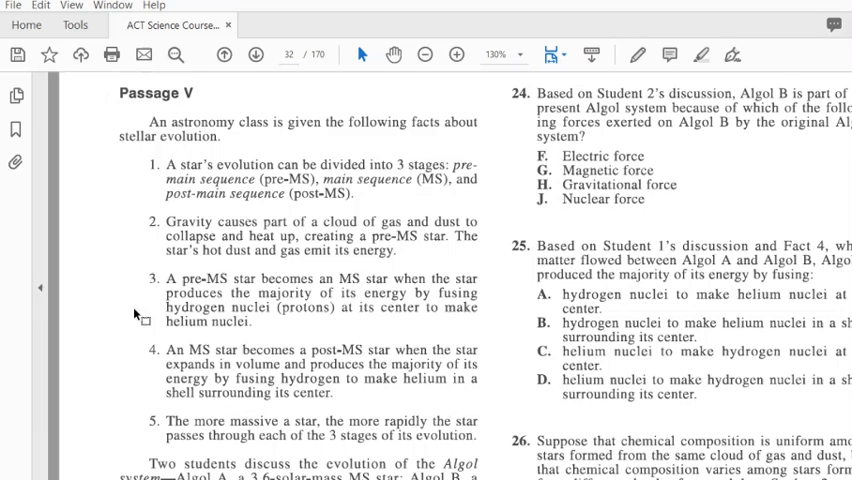
pyautogui.scroll(-3)
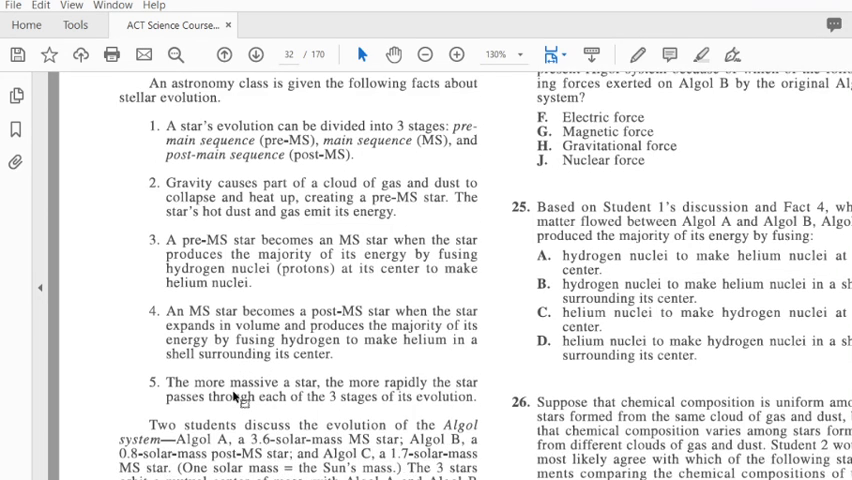
pyautogui.scroll(-3)
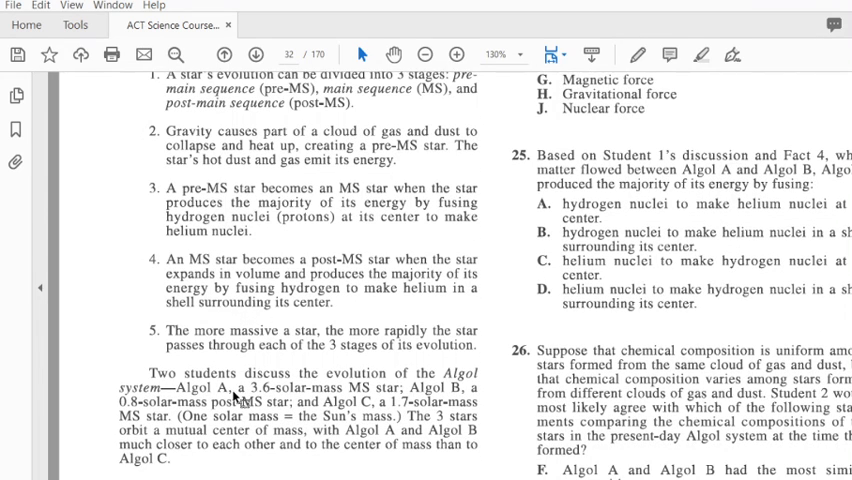
pyautogui.moveTo(200, 288)
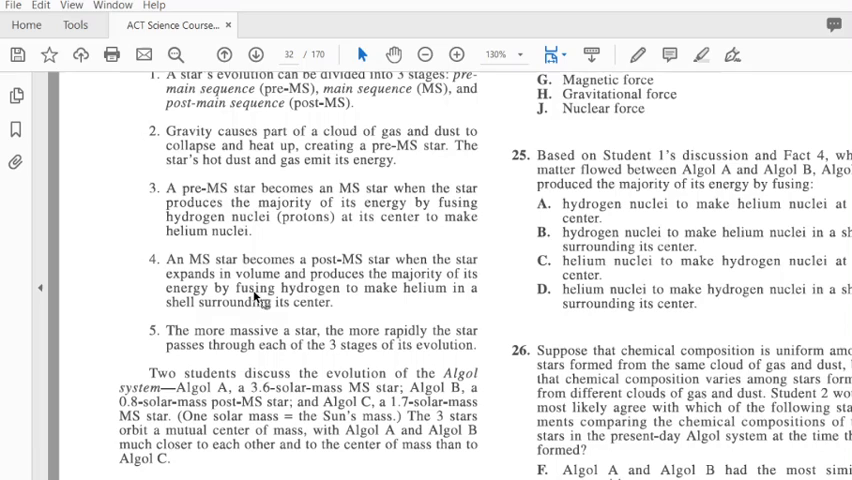
pyautogui.moveTo(446, 304)
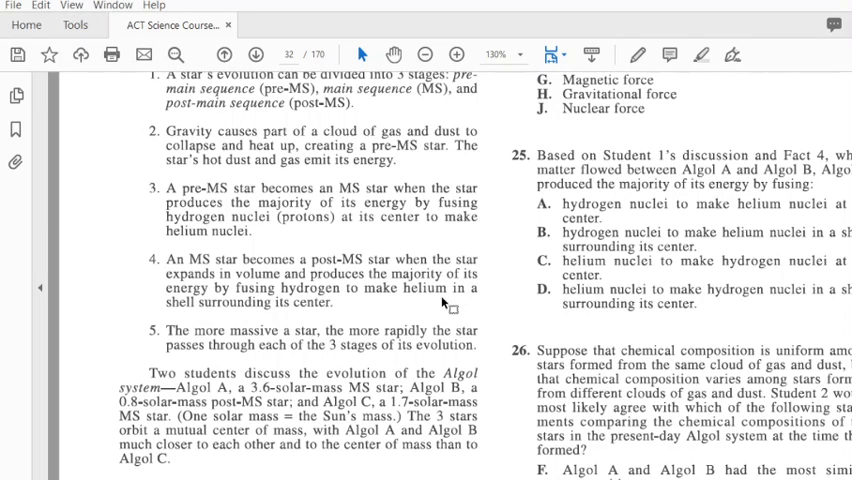
pyautogui.moveTo(218, 276)
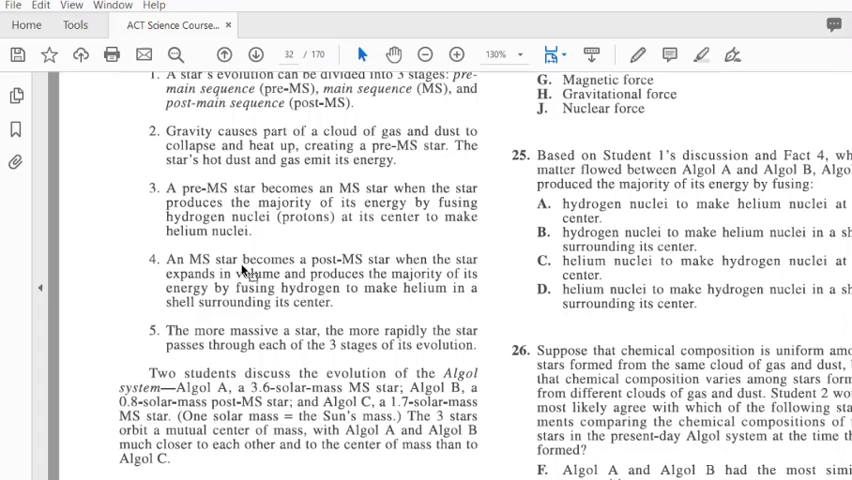
pyautogui.moveTo(350, 300)
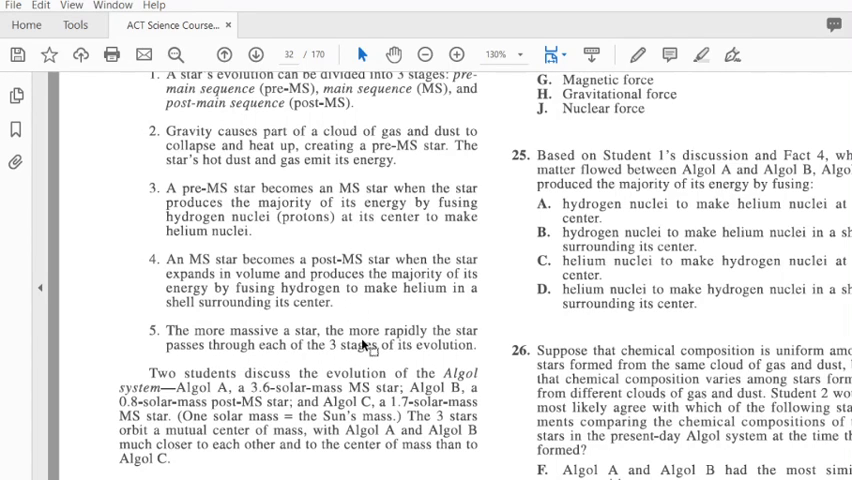
pyautogui.moveTo(312, 358)
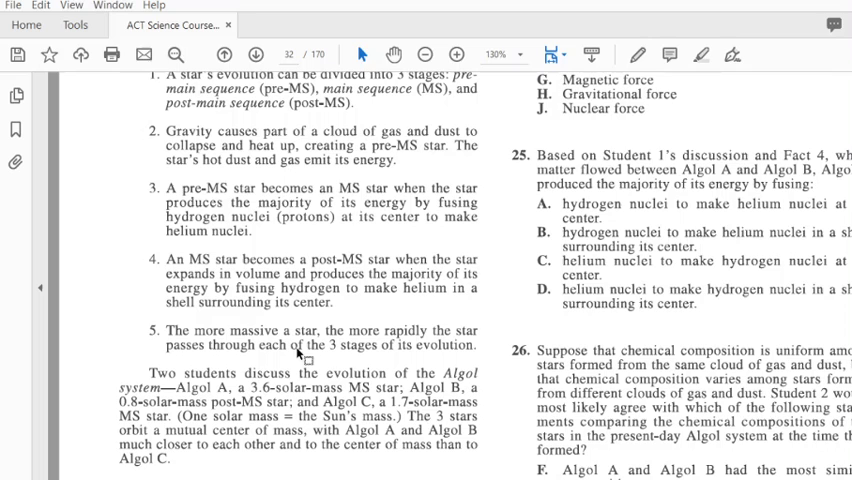
pyautogui.moveTo(236, 356)
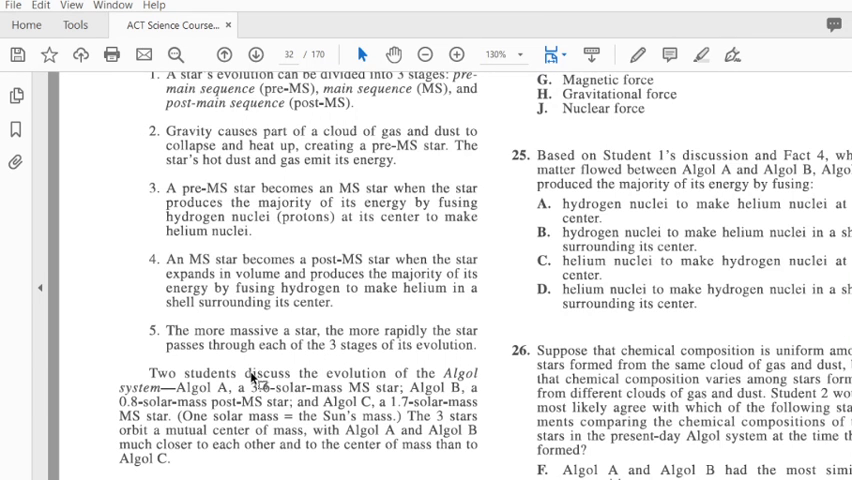
# Underline the 3.6, 0.8 and 1.7 solar-mass values in red and write "A > C > B" below the paragraph
pyautogui.scroll(-3)
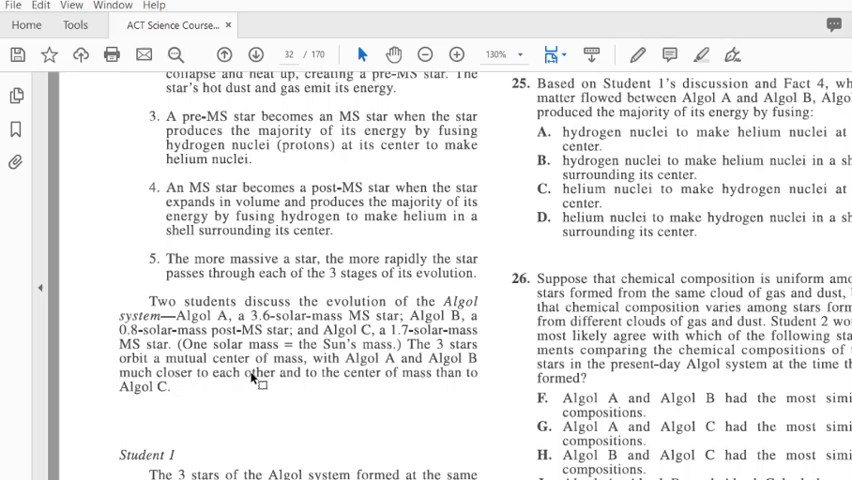
pyautogui.scroll(-3)
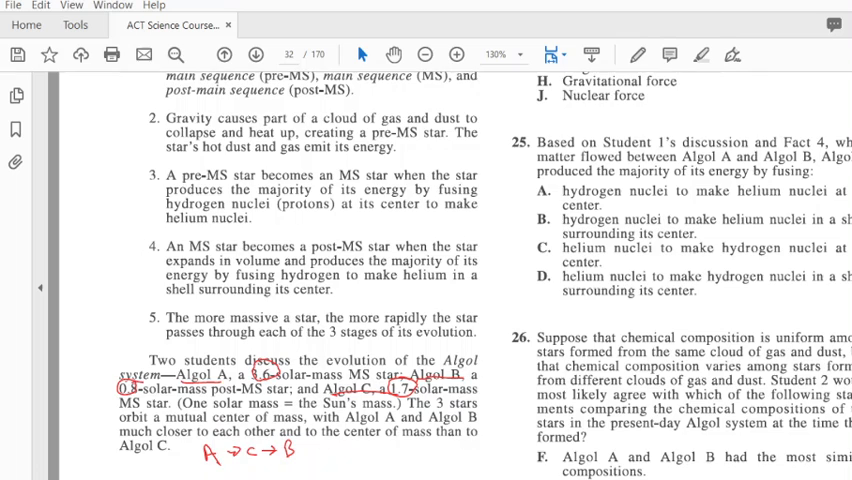
pyautogui.scroll(-3)
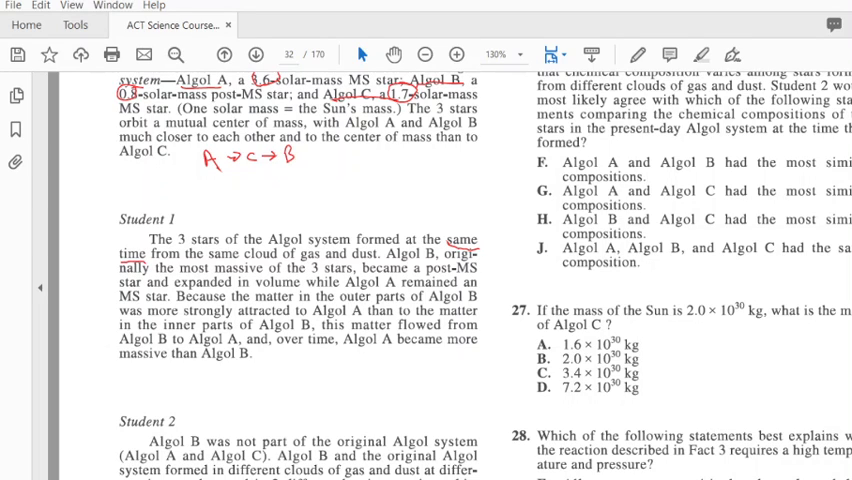
# Underline "same time", "most massive", "became a post-MS star" and note "same time", "start B>A", "end A" beside Student 1
pyautogui.moveTo(196, 212); pyautogui.dragTo(224, 212)
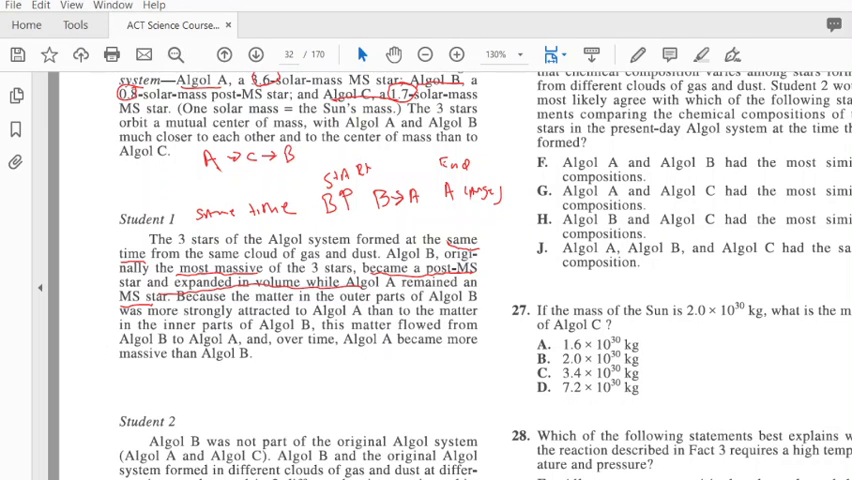
pyautogui.scroll(-3)
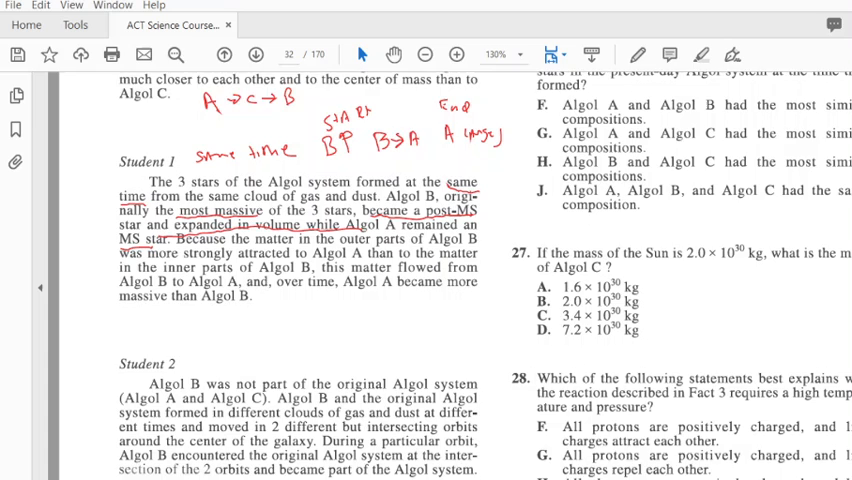
pyautogui.scroll(-3)
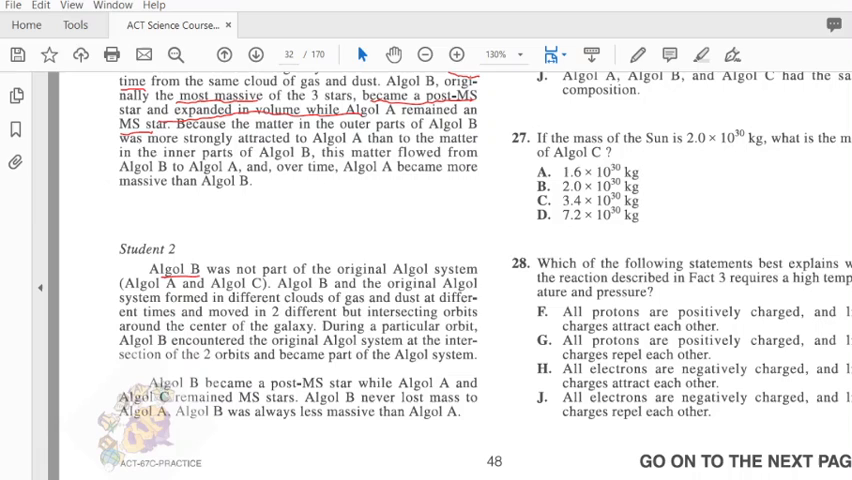
# Underline Student 2's key claims in red with margin notes "A&C start", "Always A>C B", "No mass transfer"
pyautogui.click(196, 240)
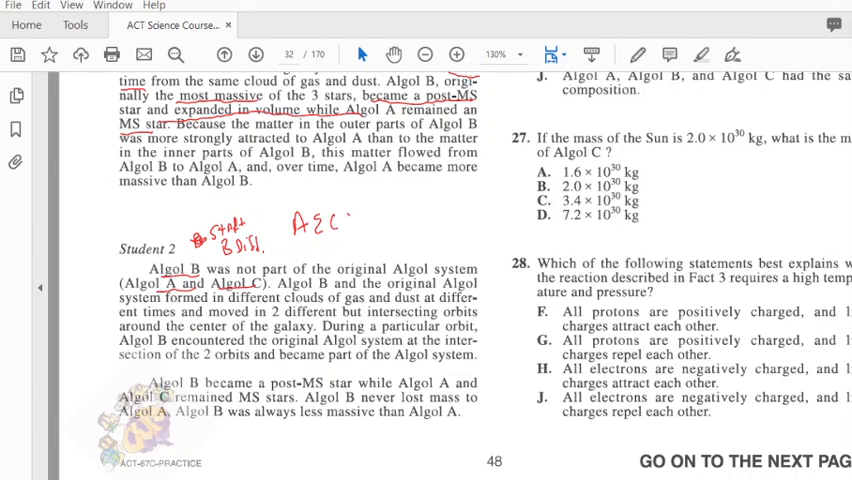
pyautogui.write('sme')
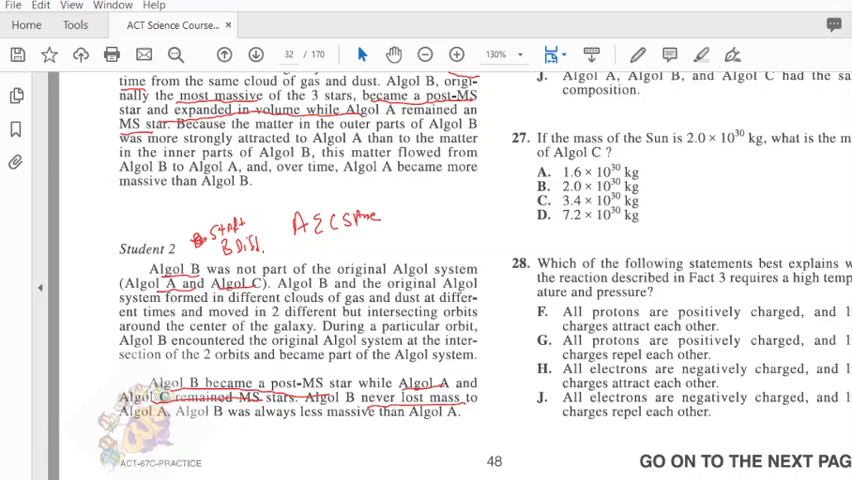
pyautogui.click(390, 240)
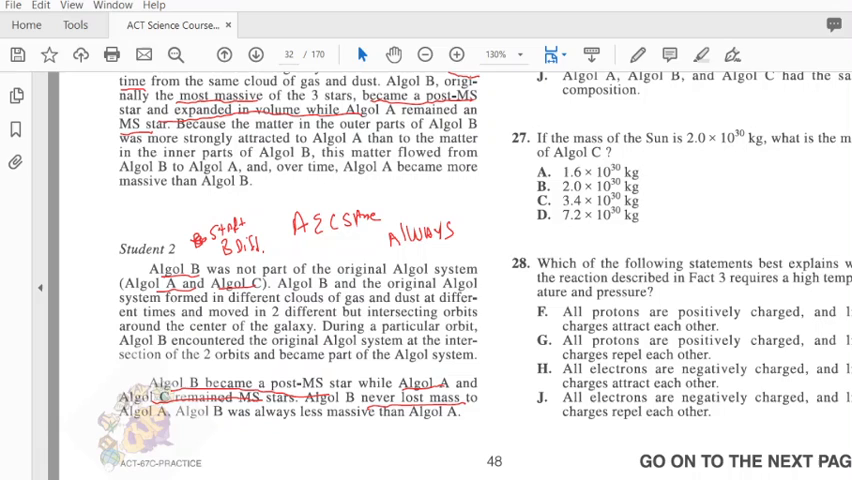
pyautogui.click(420, 250)
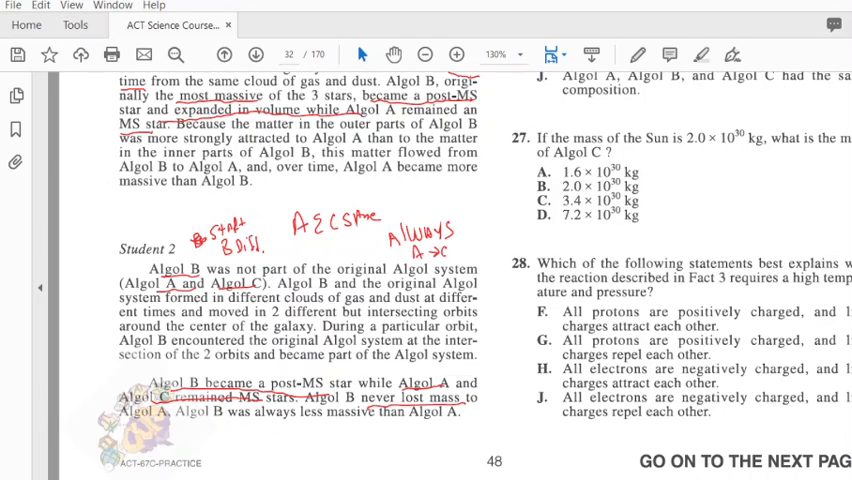
pyautogui.click(456, 248)
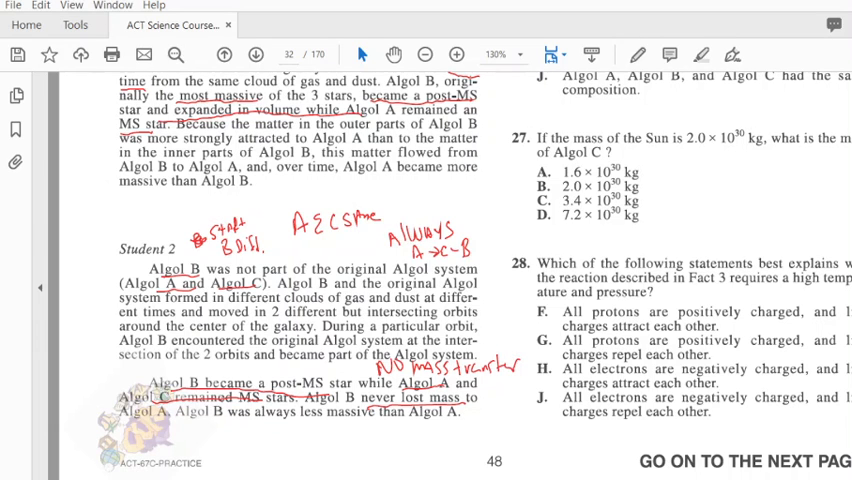
# Scroll back up to bring the passage facts and questions 24–25 into view
pyautogui.scroll(3)
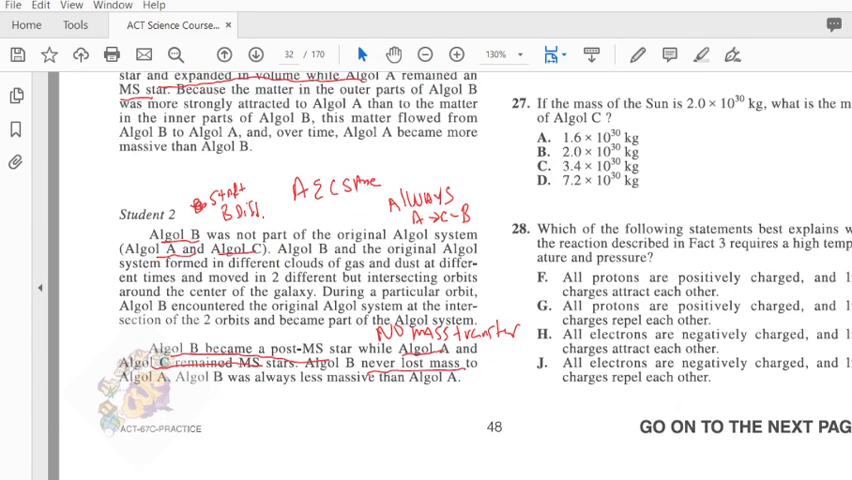
pyautogui.scroll(-3)
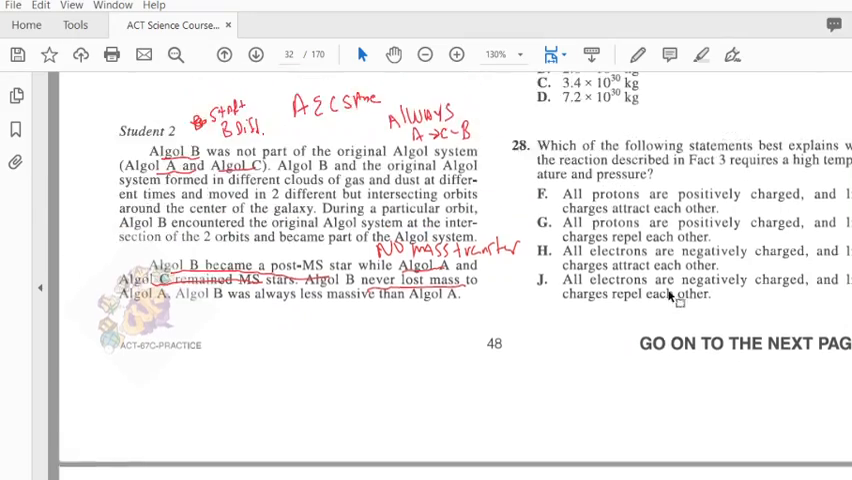
pyautogui.scroll(3)
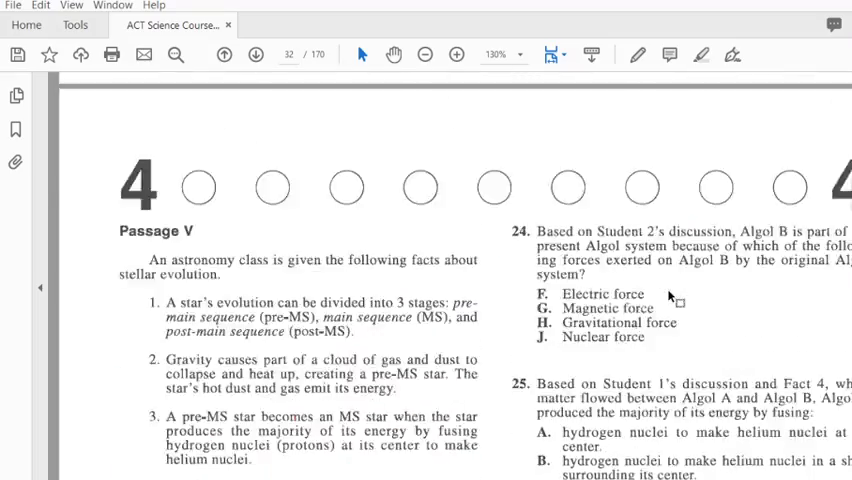
pyautogui.scroll(-3)
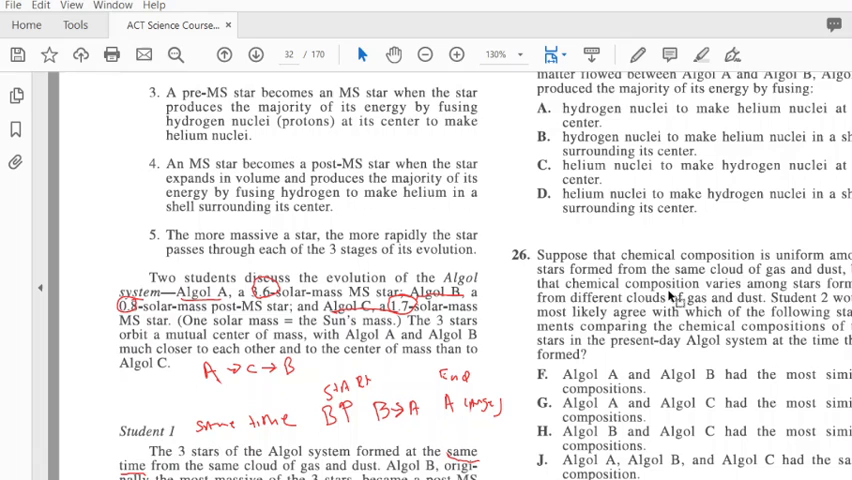
pyautogui.scroll(-3)
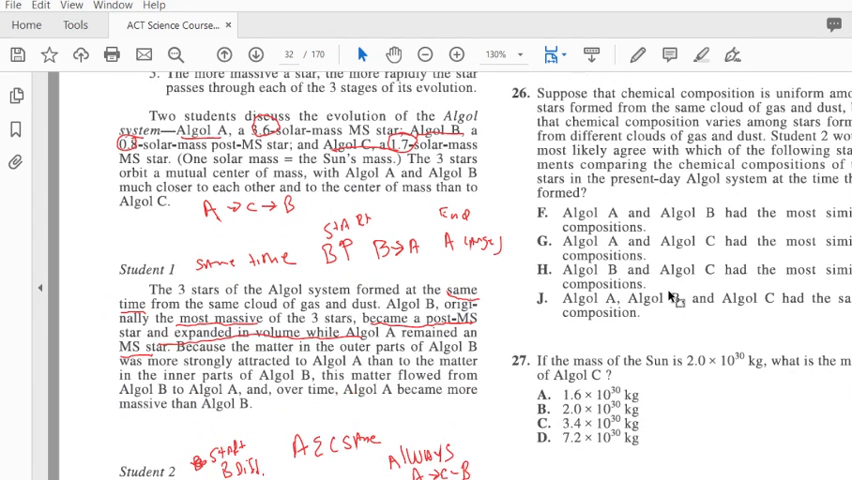
pyautogui.moveTo(672, 296)
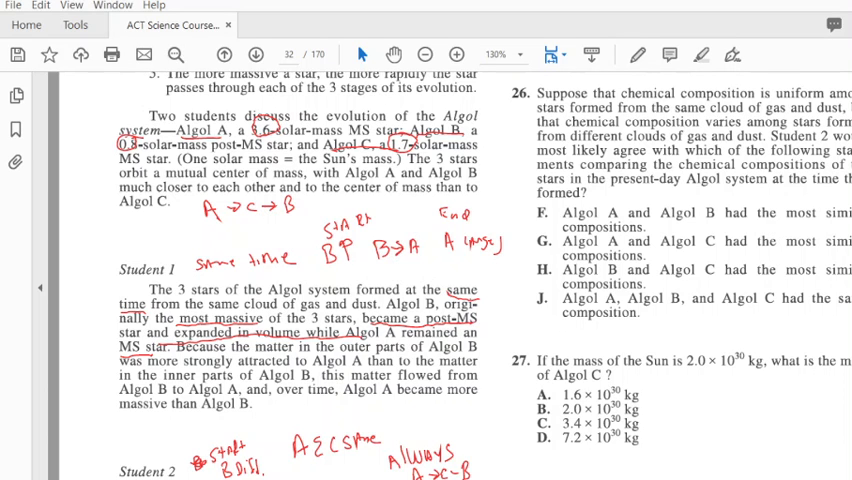
pyautogui.scroll(-3)
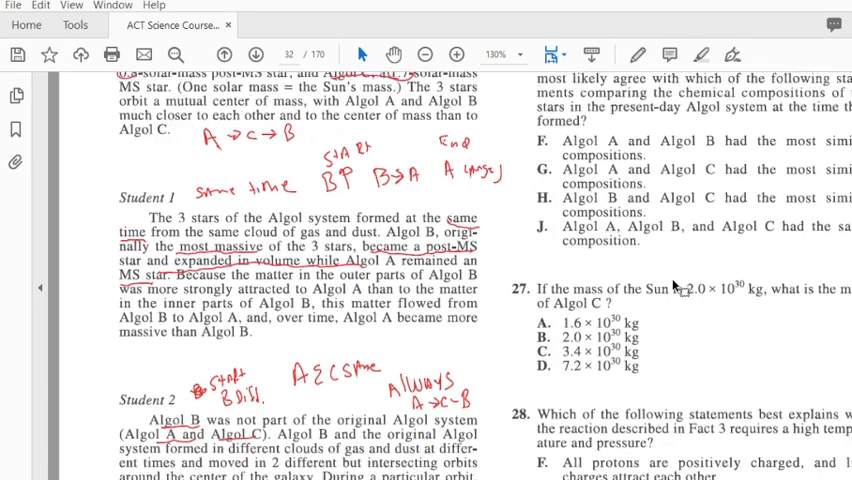
pyautogui.scroll(-3)
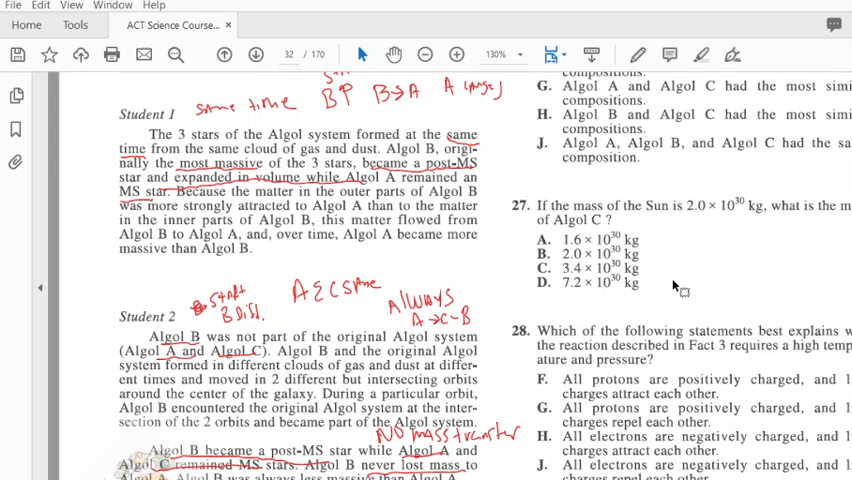
pyautogui.moveTo(676, 286)
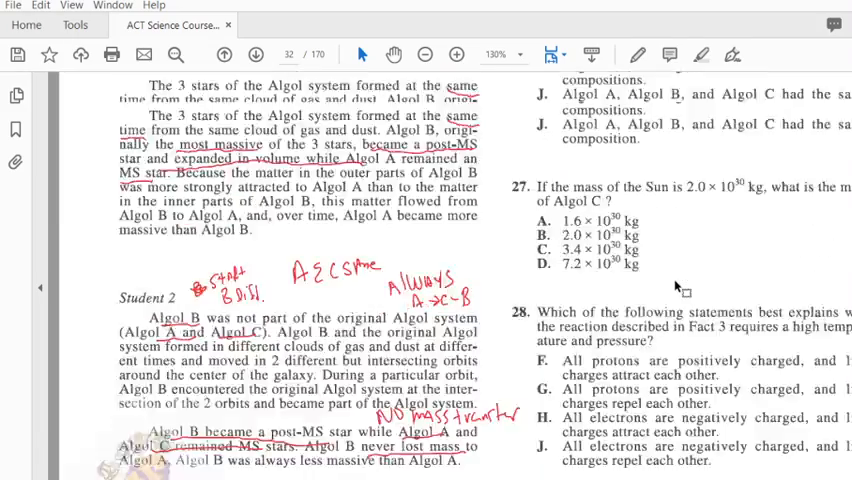
pyautogui.scroll(3)
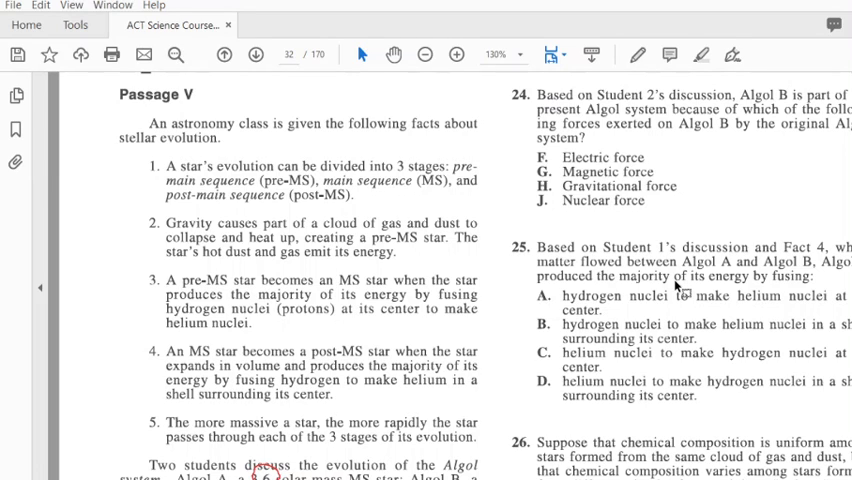
pyautogui.moveTo(678, 288)
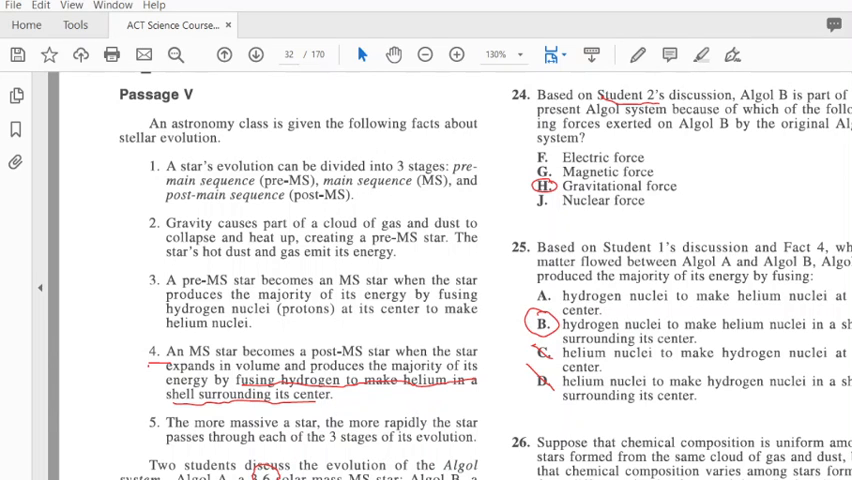
# Circle H in Q24, circle B and cross out A, C, D in Q25, and underline fact 4's shell-fusion phrase
pyautogui.scroll(-3)
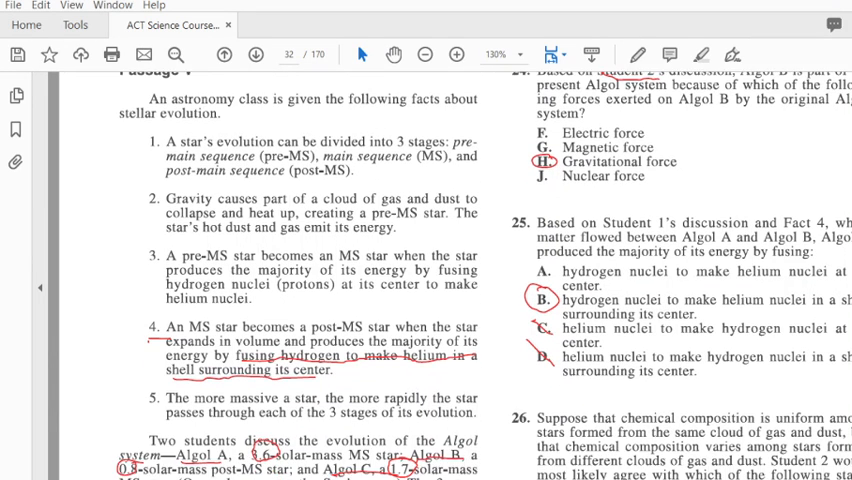
# Circle choice G for question 26, underline 2.0×10^30 in question 27 and circle choice C
pyautogui.scroll(-3)
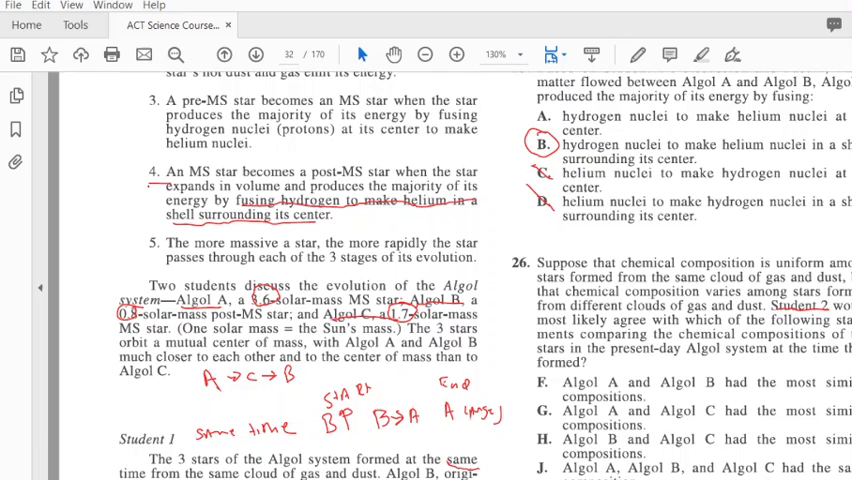
pyautogui.scroll(-3)
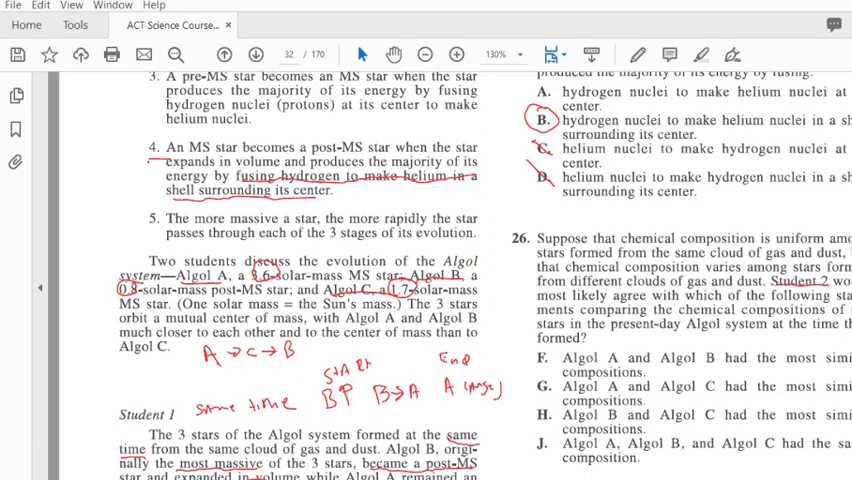
pyautogui.scroll(-3)
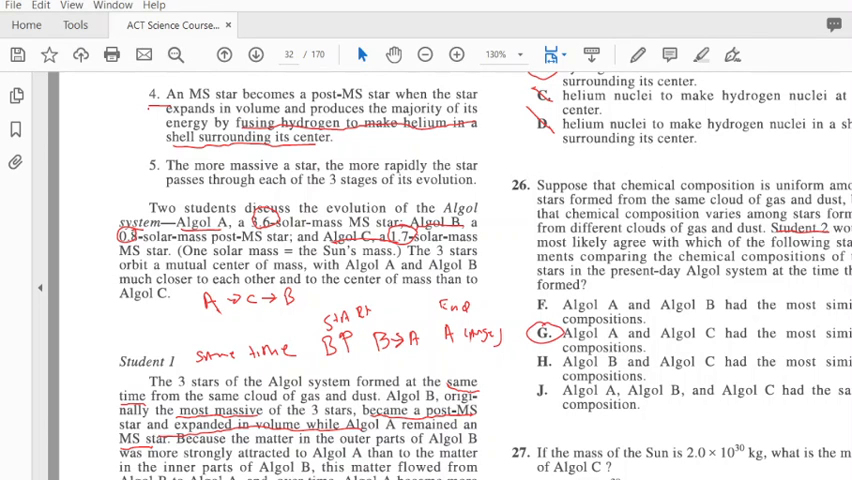
pyautogui.scroll(-3)
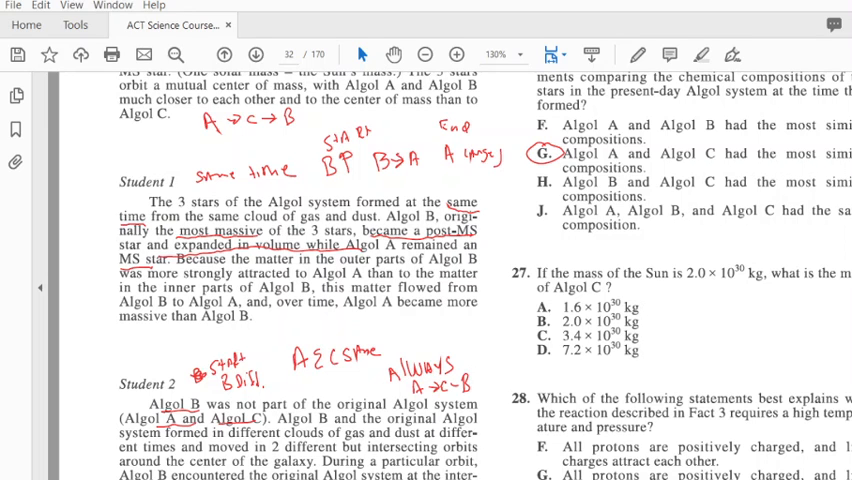
pyautogui.scroll(3)
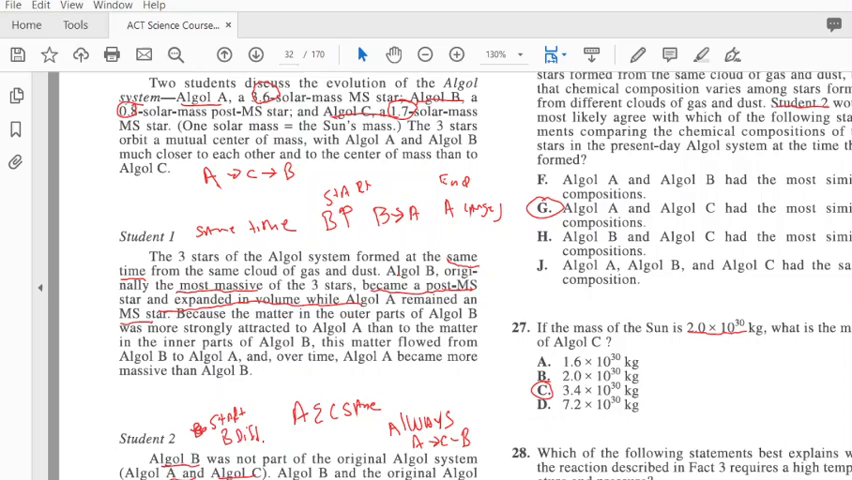
# Write a red "No mass transfer" note near Student 2's paragraph
pyautogui.scroll(-3)
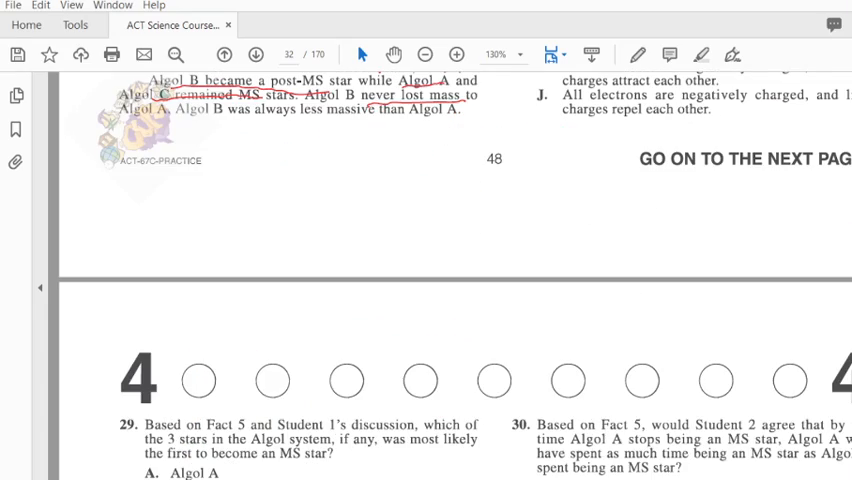
pyautogui.scroll(-3)
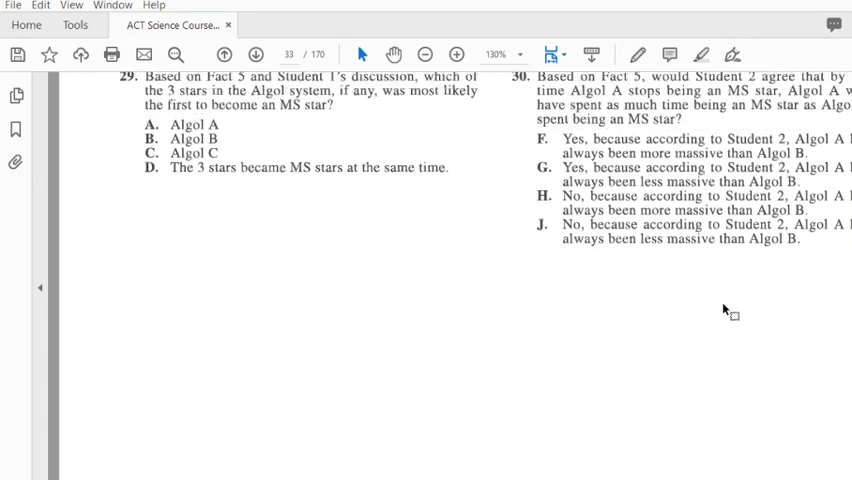
pyautogui.scroll(3)
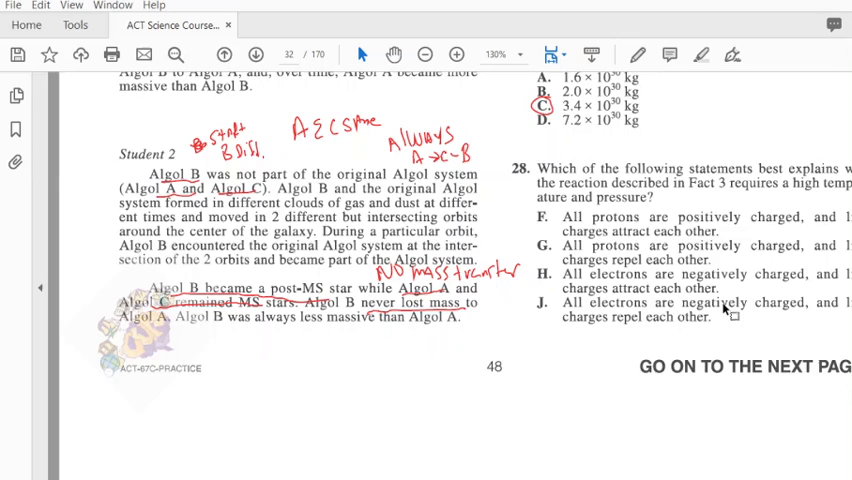
pyautogui.scroll(3)
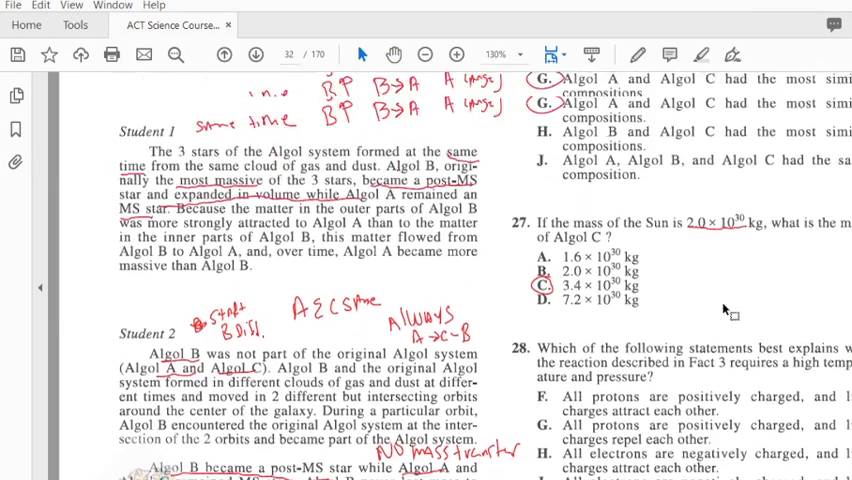
pyautogui.scroll(3)
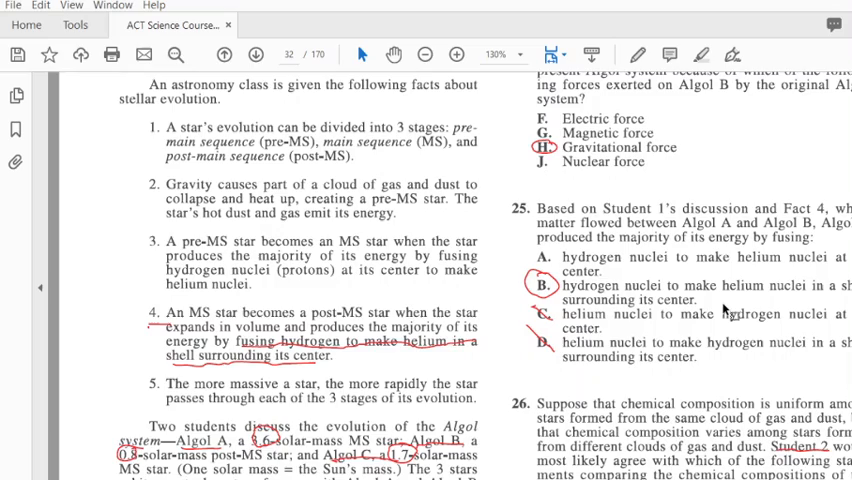
# Circle G for question 28 in red and bring questions 29–30 on the next page into view
pyautogui.scroll(-3)
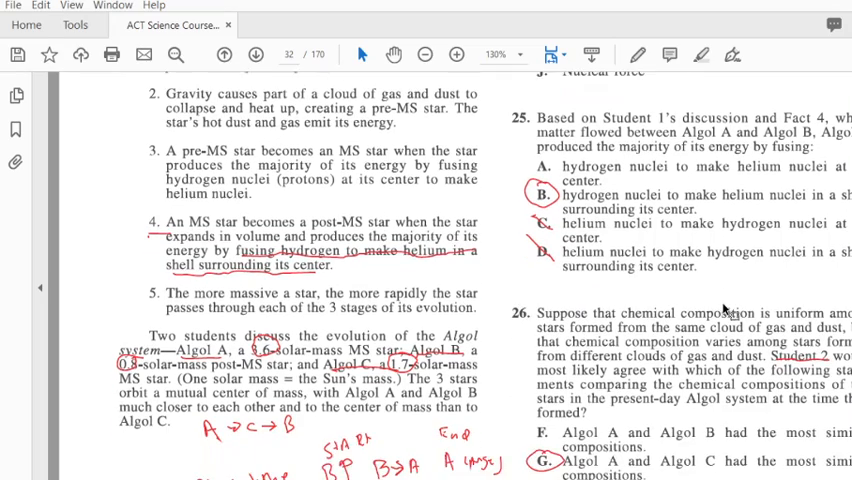
pyautogui.scroll(-3)
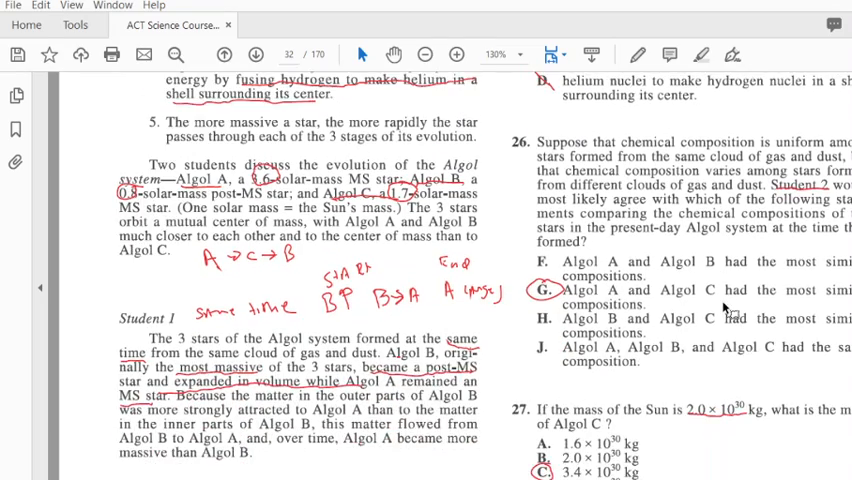
pyautogui.scroll(-3)
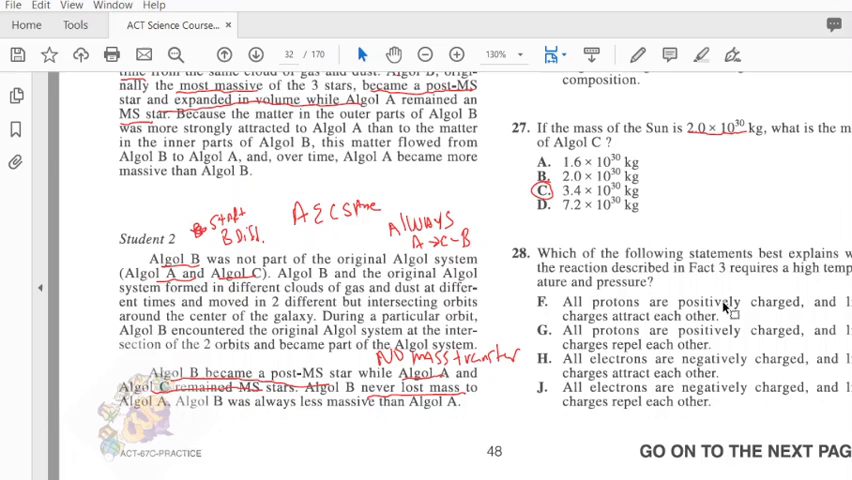
pyautogui.moveTo(728, 312)
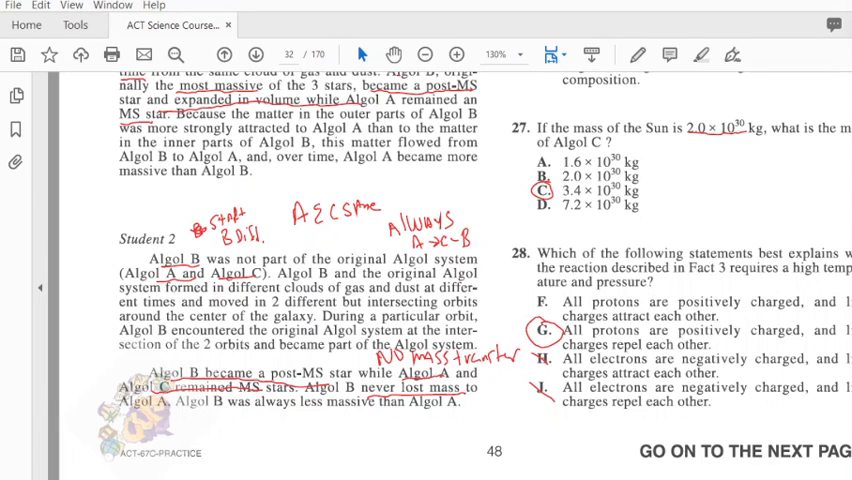
pyautogui.scroll(-3)
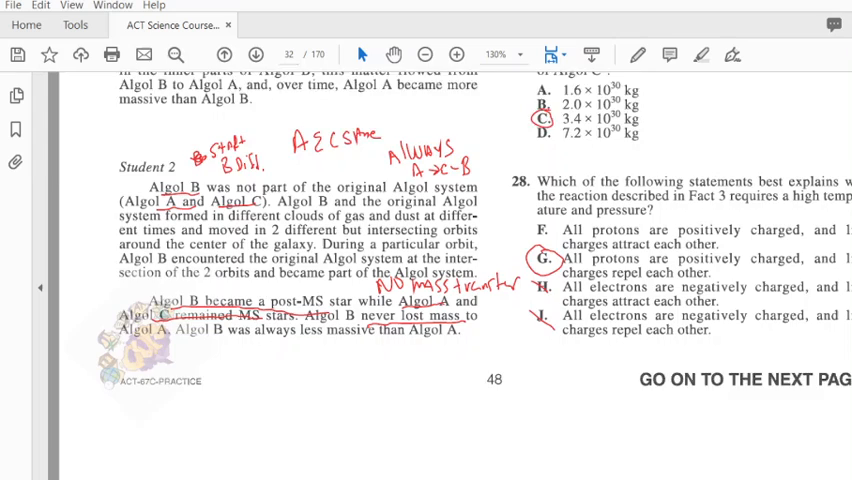
pyautogui.scroll(-3)
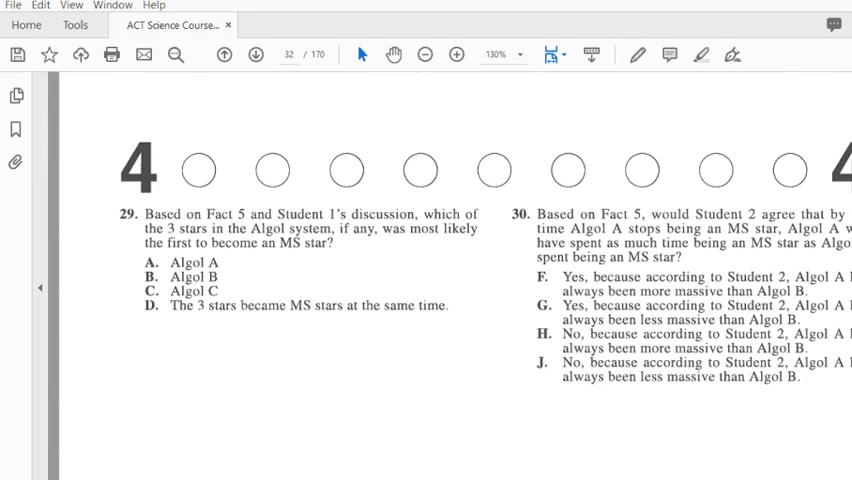
# Reread the passage and circle choice B for question 29 in red
pyautogui.click(256, 54)
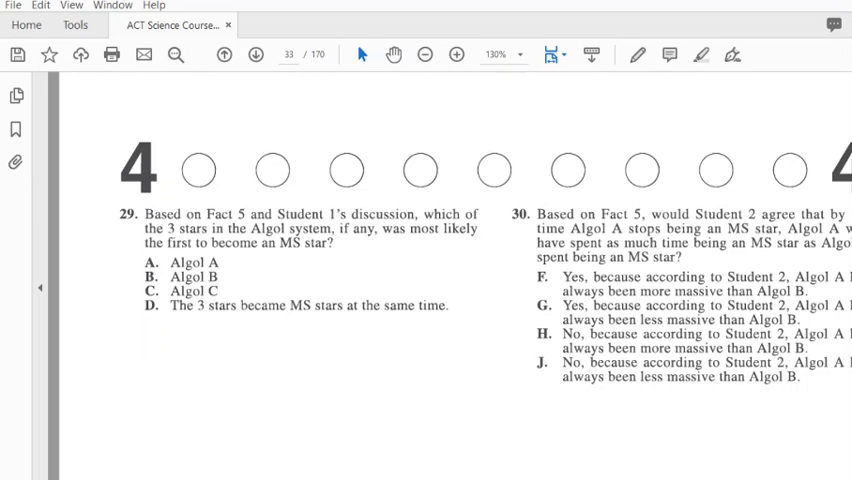
pyautogui.scroll(3)
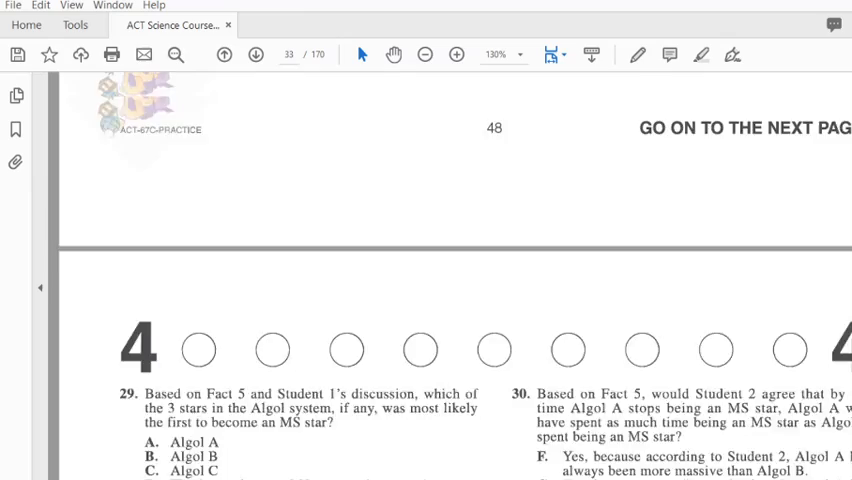
pyautogui.scroll(3)
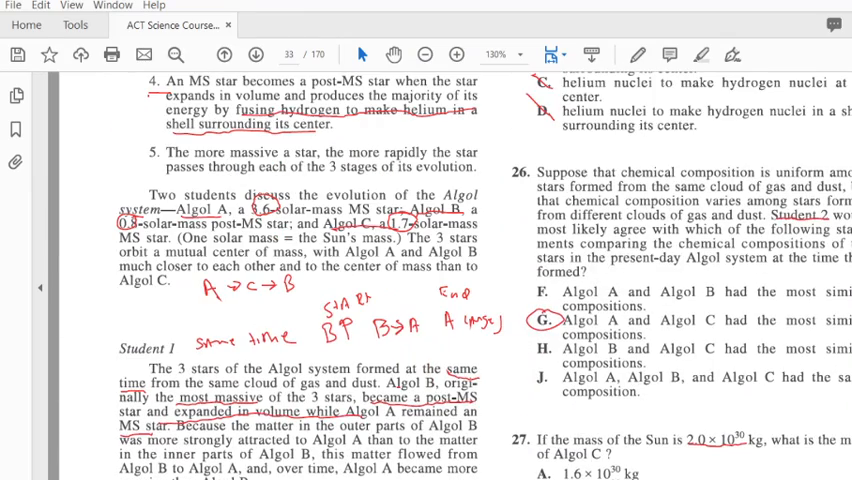
pyautogui.scroll(-3)
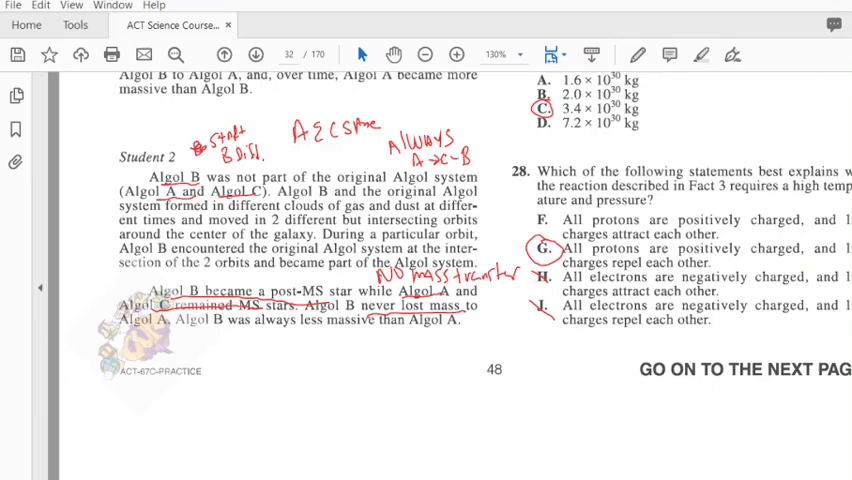
pyautogui.scroll(-3)
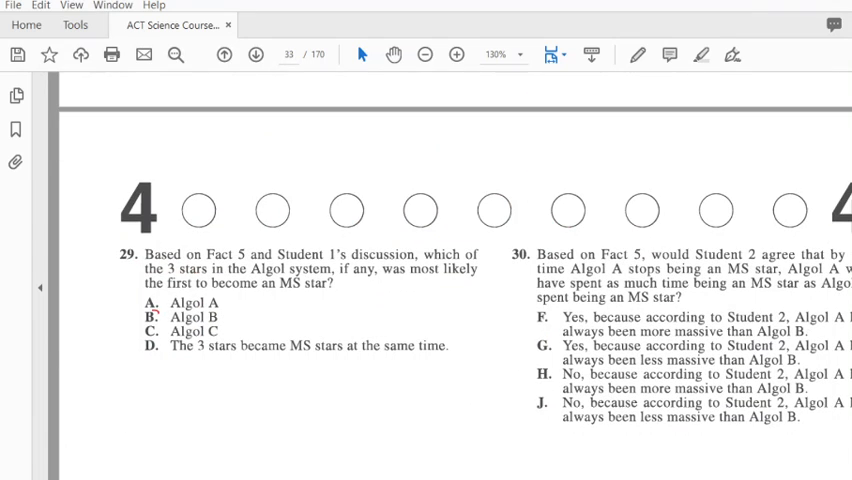
pyautogui.click(148, 316)
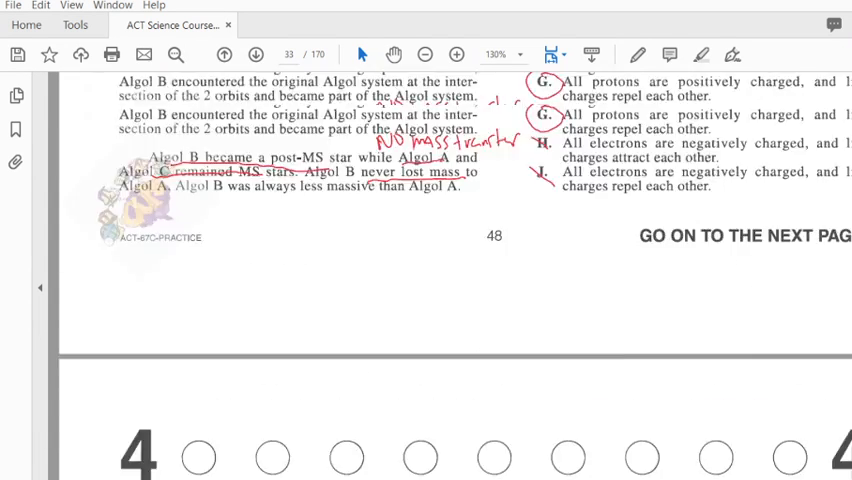
# Strike out choices F and G of question 30 in red
pyautogui.scroll(3)
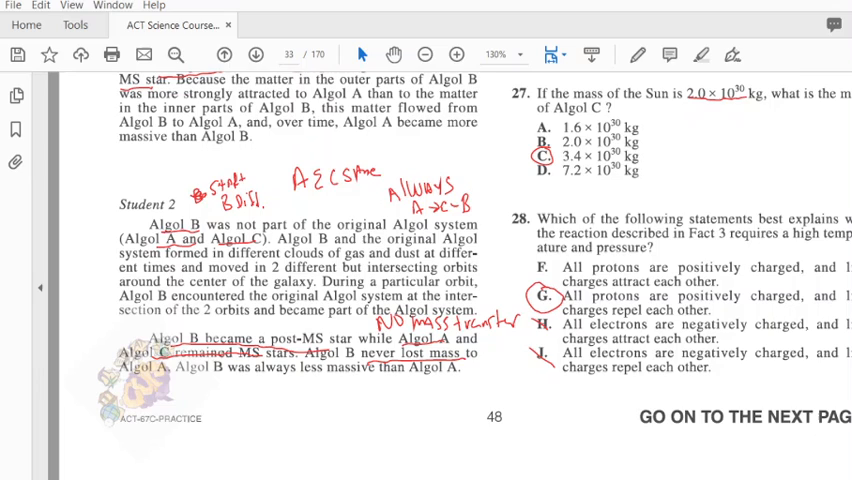
pyautogui.click(230, 54)
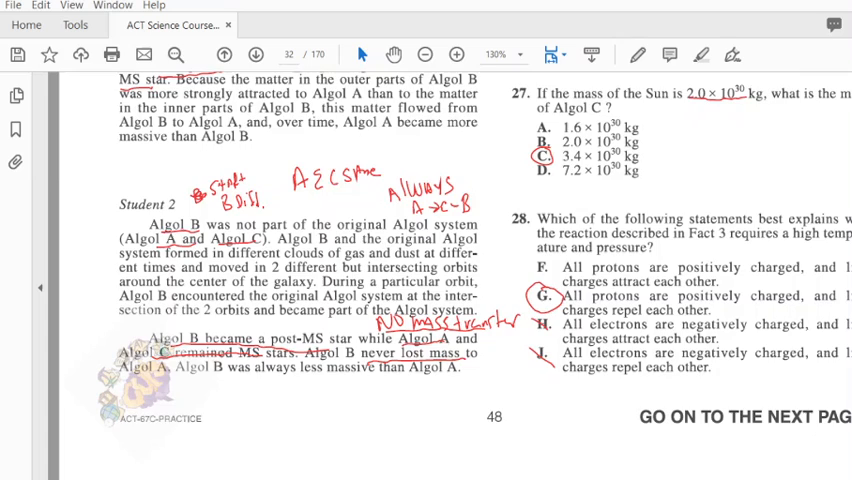
pyautogui.scroll(-3)
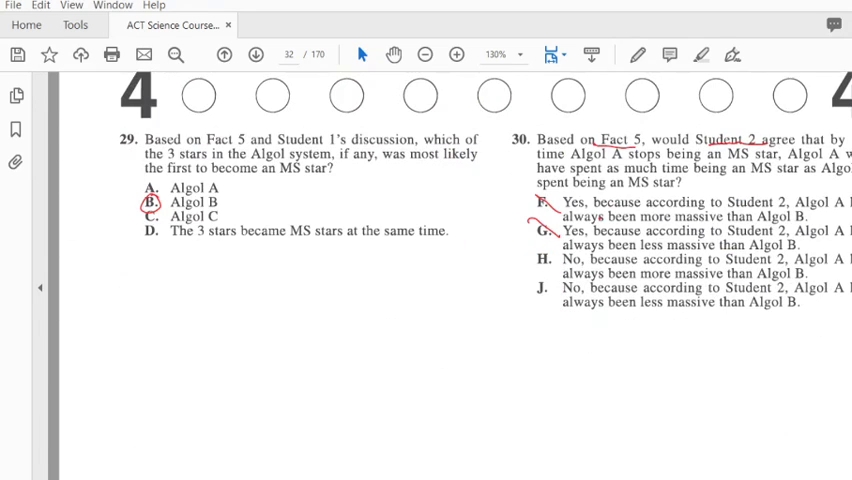